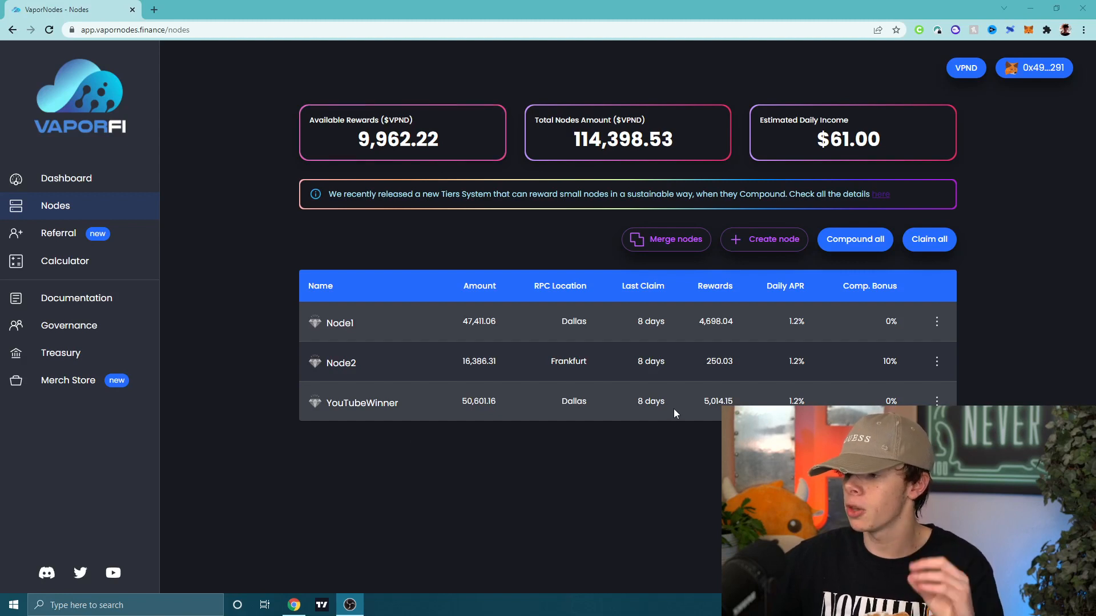
# - Show the node's RPC endpoints, revealing the Dallas server endpoint URL
pyautogui.click(936, 322)
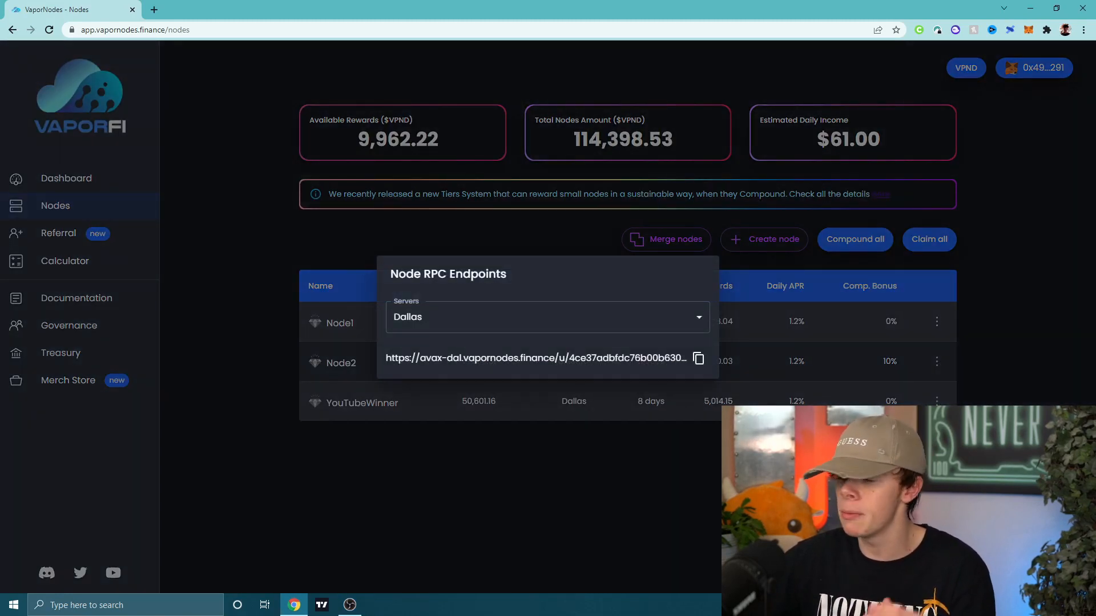
# - Keep Dallas selected, then reach MetaMask Settings > Networks > Avalanche details with its current RPC URL
pyautogui.click(546, 316)
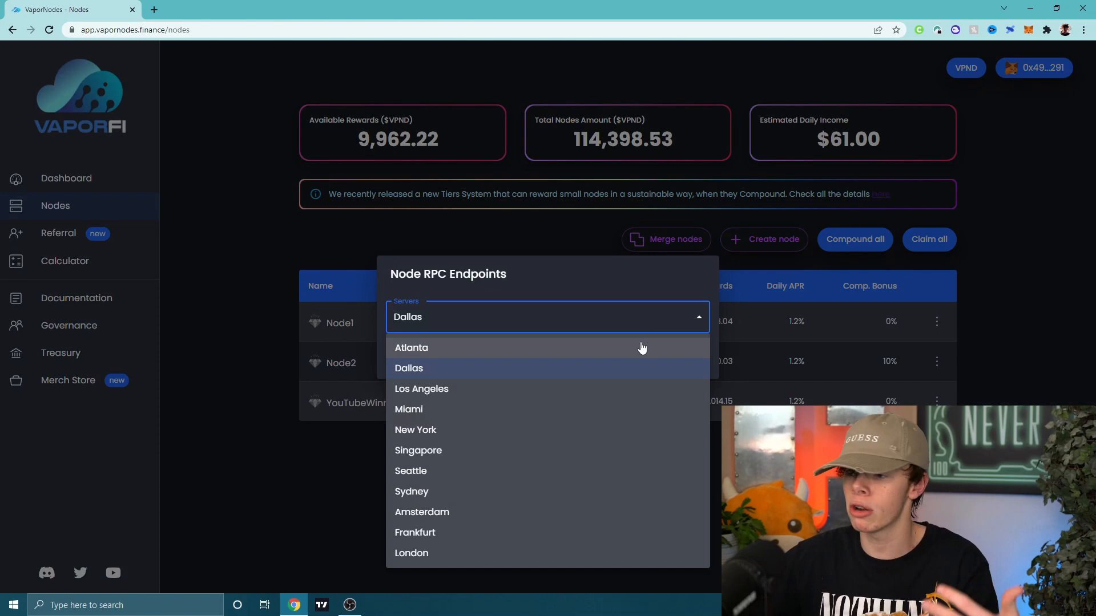
pyautogui.moveTo(636, 372)
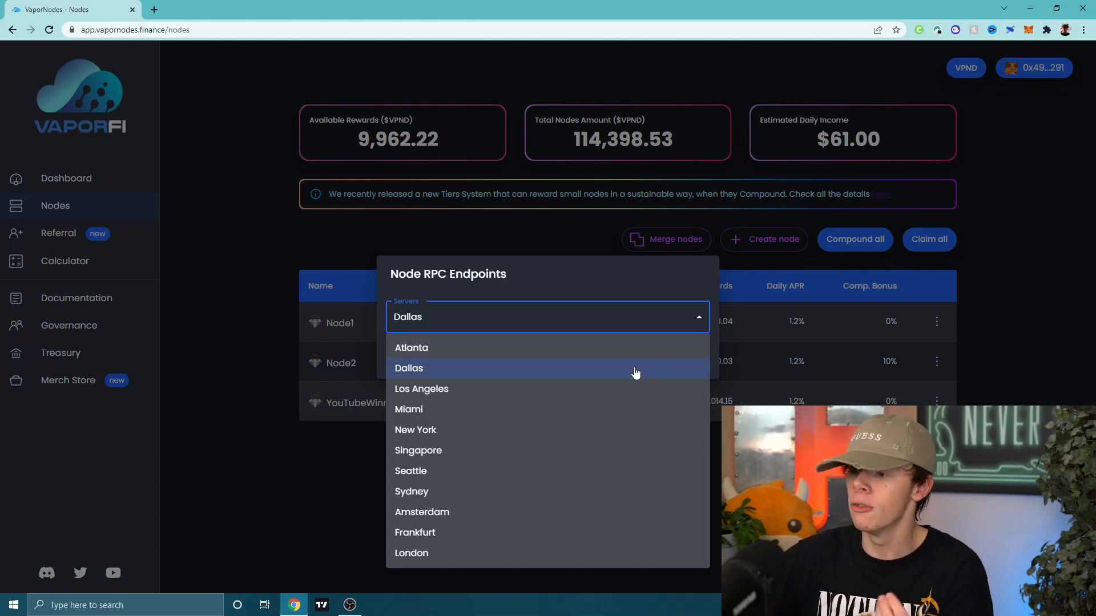
pyautogui.moveTo(632, 371)
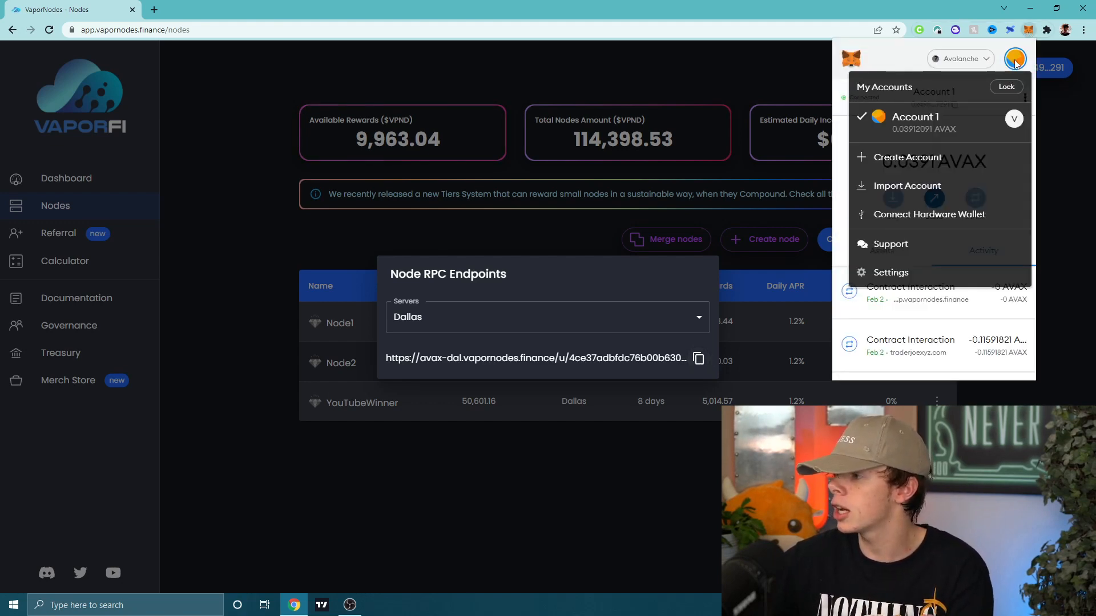
pyautogui.click(890, 272)
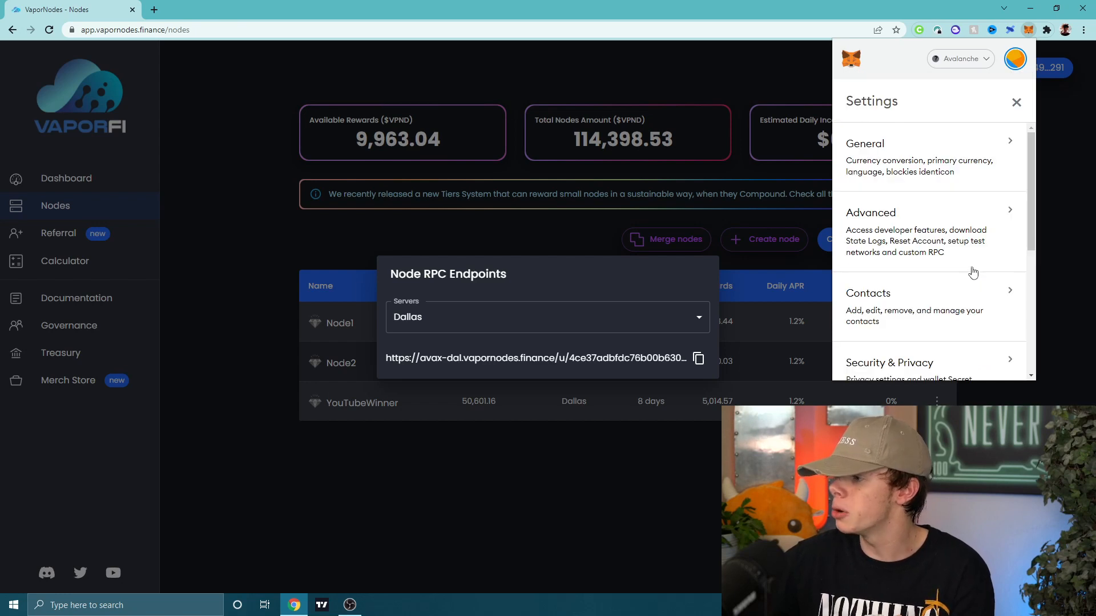
pyautogui.click(960, 58)
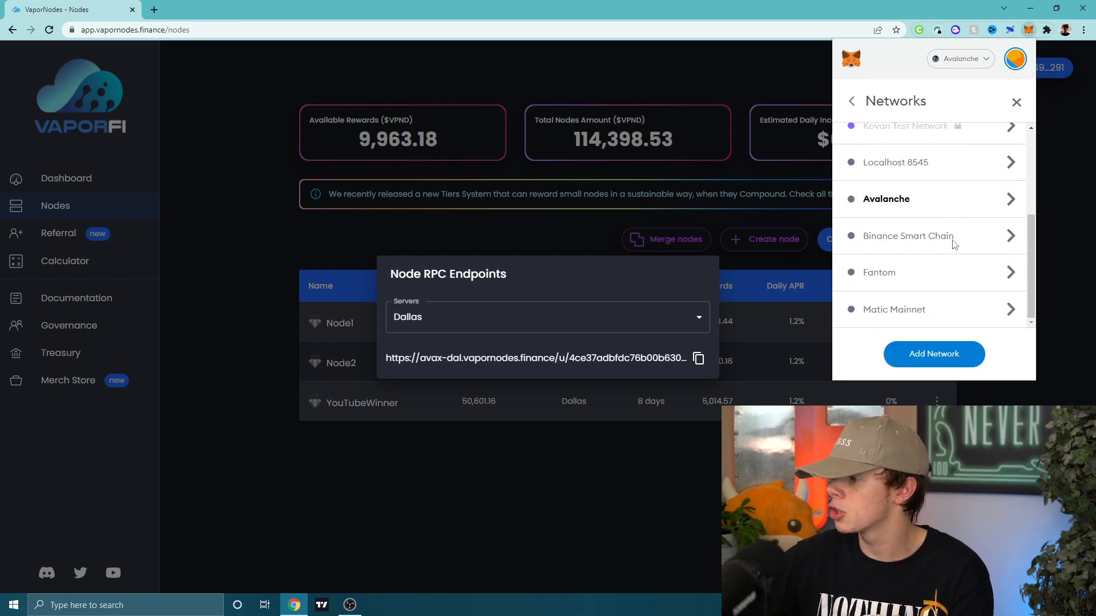
pyautogui.click(885, 199)
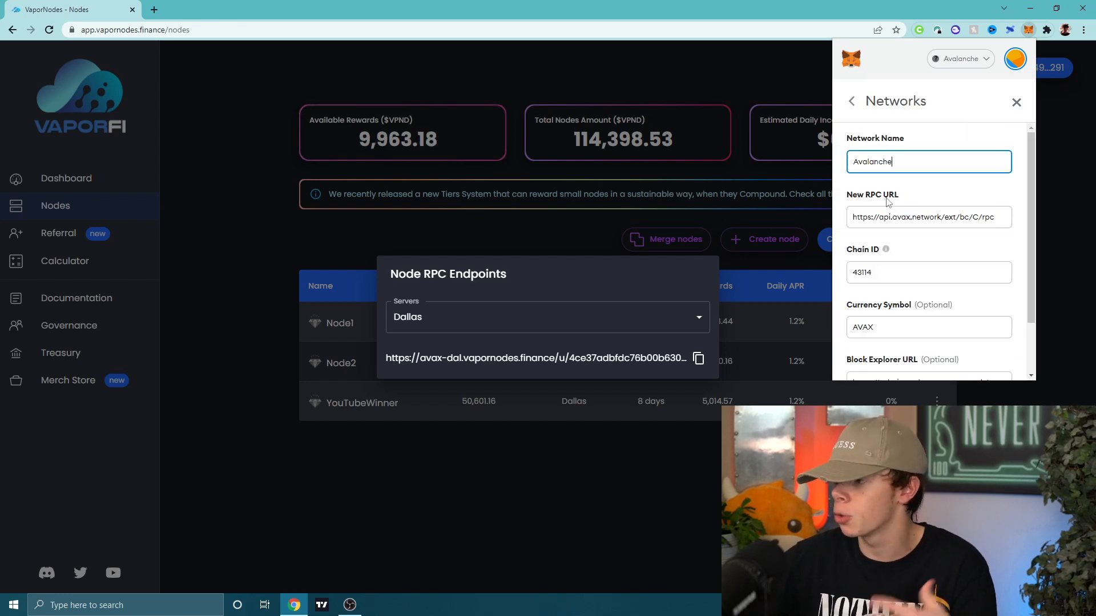
# - Copy the Dallas endpoint URL into Avalanche's New RPC URL field and save it
pyautogui.click(928, 217)
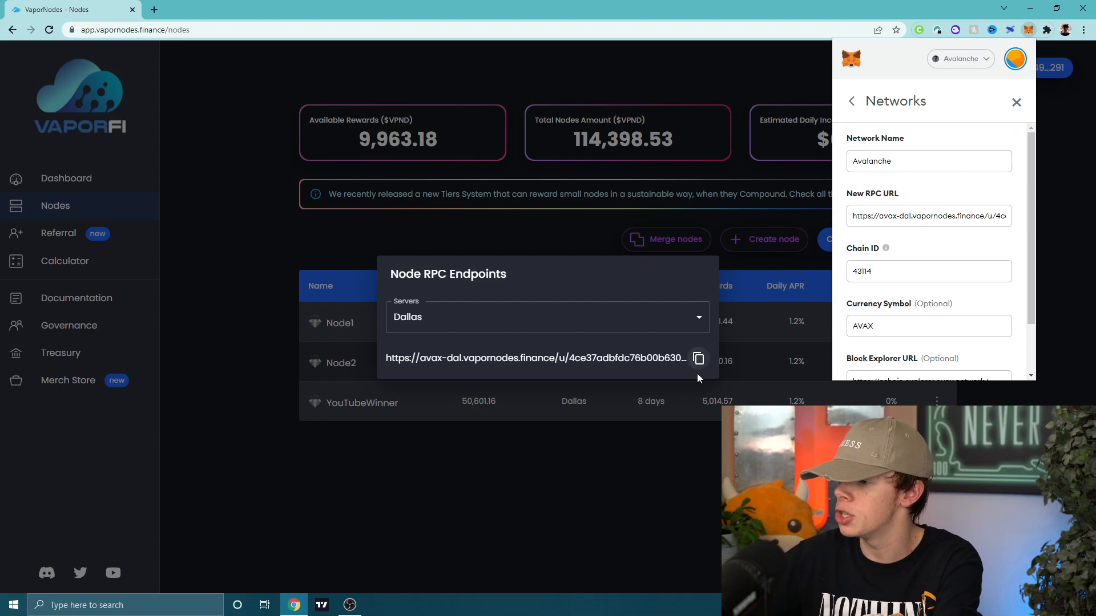
pyautogui.click(851, 101)
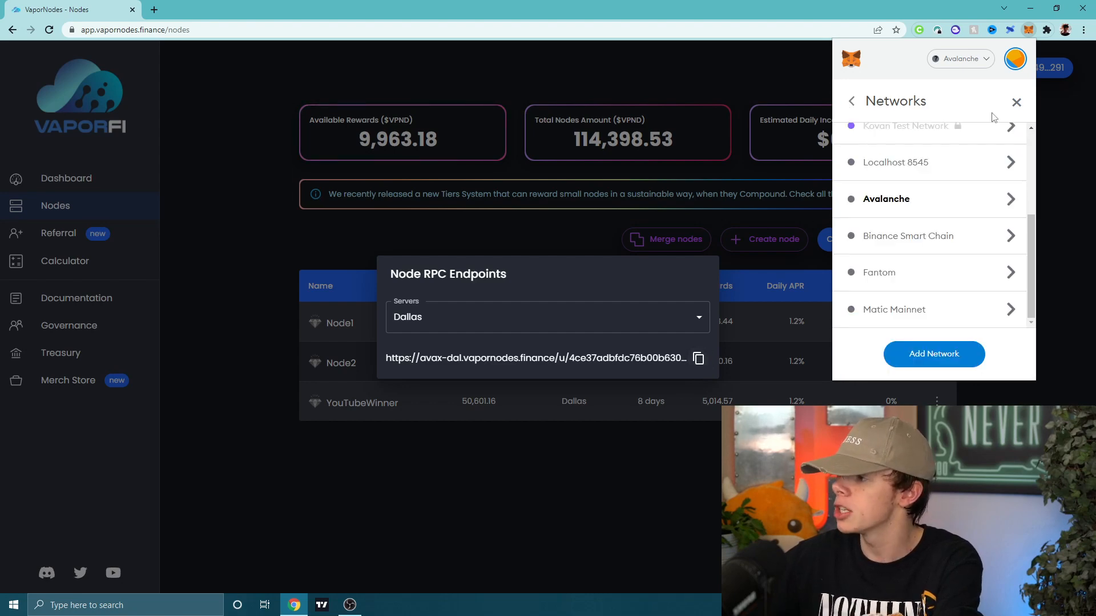